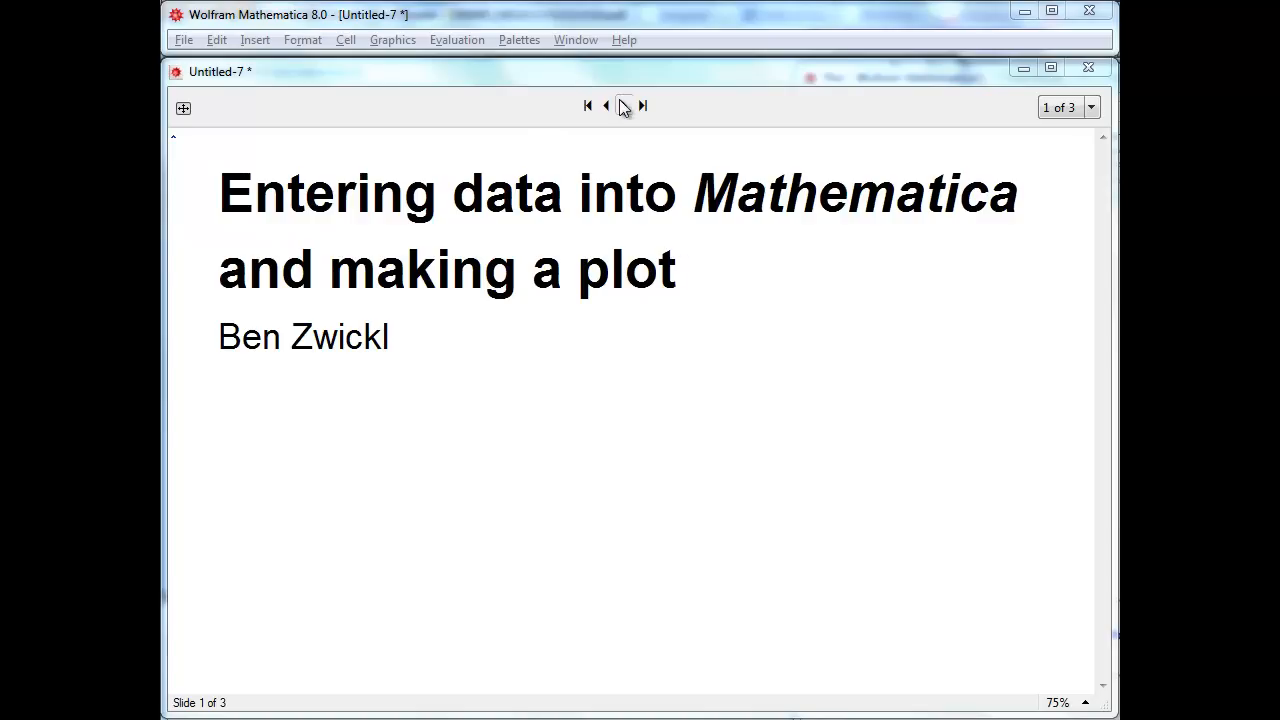
Advance the slideshow from the title slide to slide 2 on lab-notebook data
{"action": "left_click", "coordinate": [624, 104]}
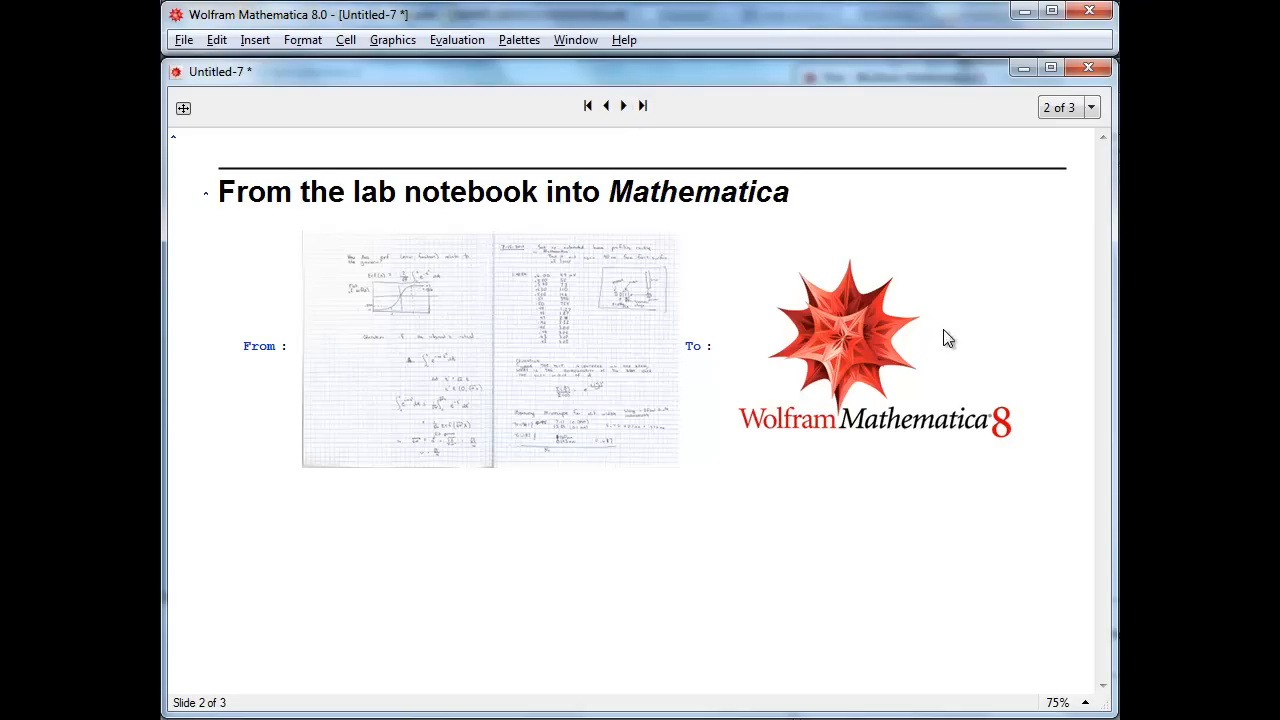
{"action": "left_click", "coordinate": [624, 104]}
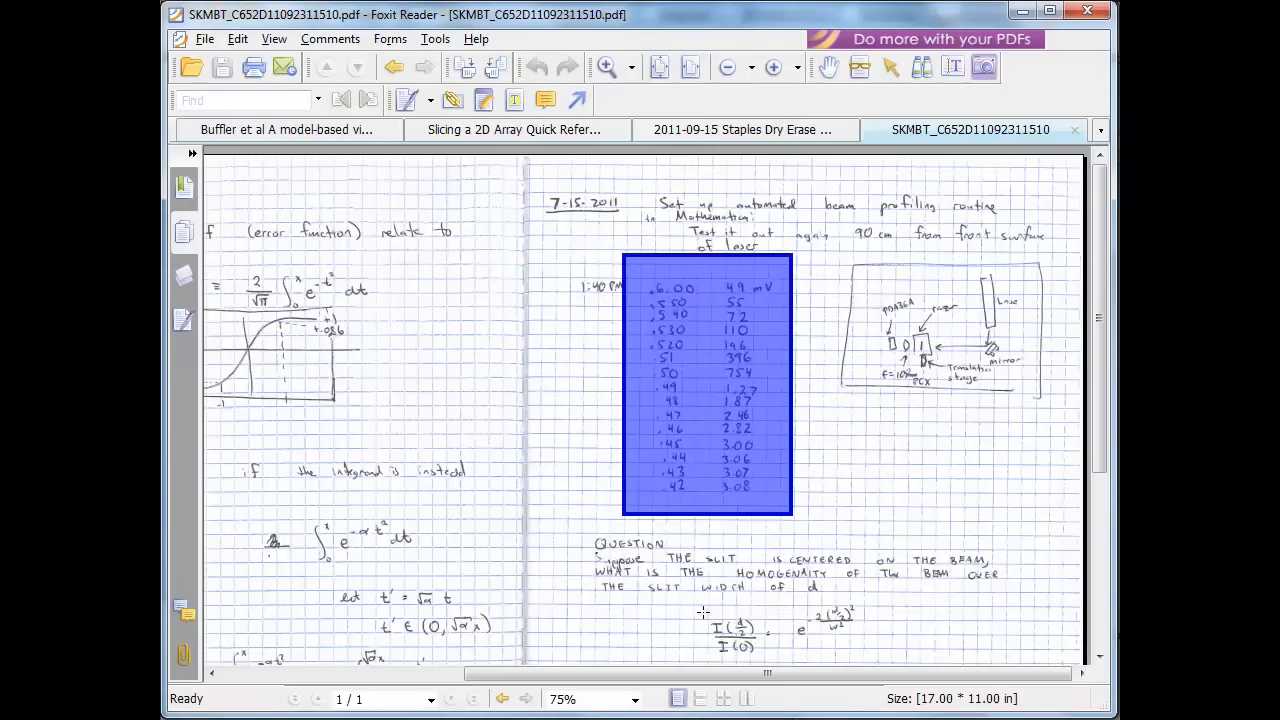
Snapshot the handwritten data table in Foxit Reader and switch to the Mathematica notebook to paste it
{"action": "left_click", "coordinate": [630, 250]}
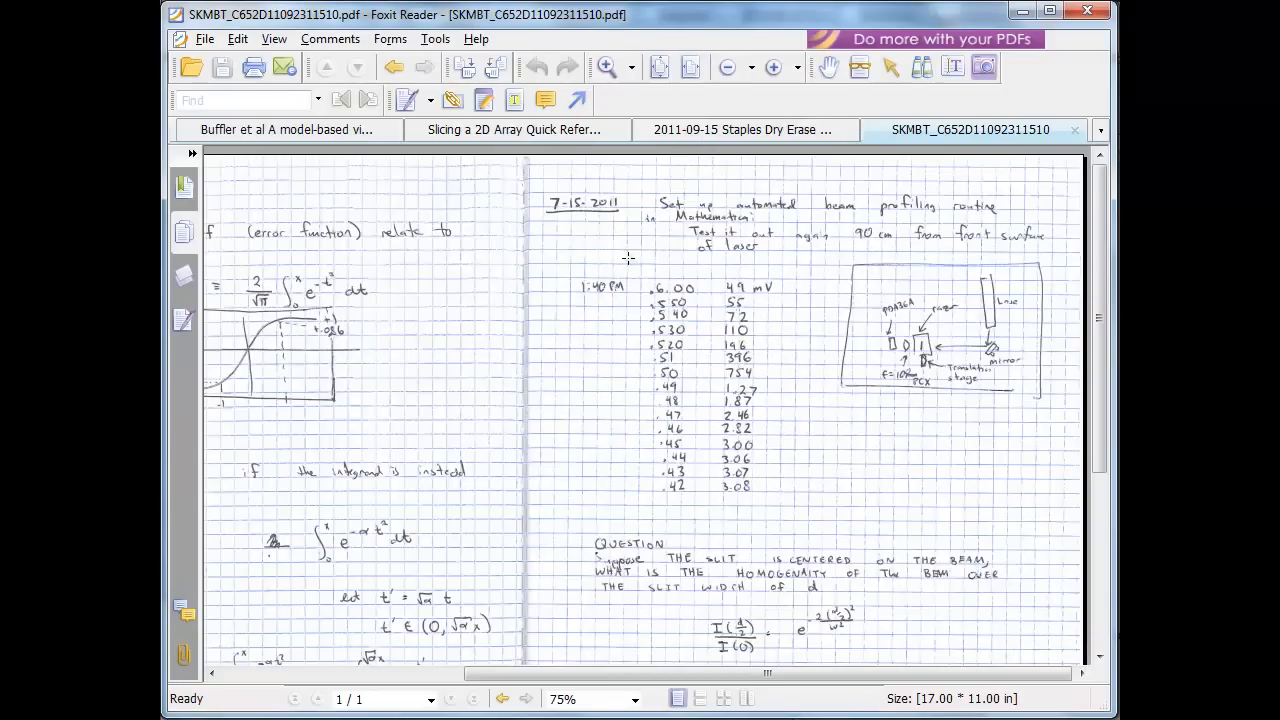
{"action": "left_click_drag", "start_coordinate": [644, 276], "coordinate": [776, 496]}
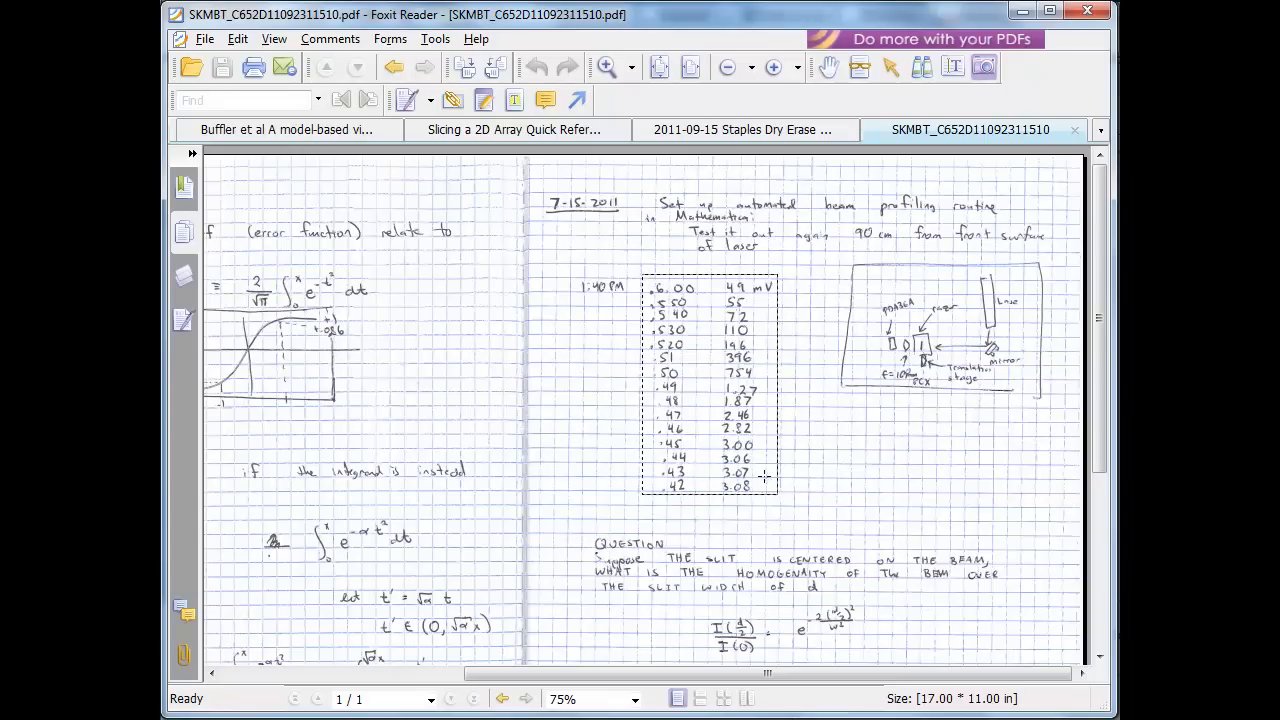
{"action": "left_click_drag", "start_coordinate": [644, 276], "coordinate": [784, 504]}
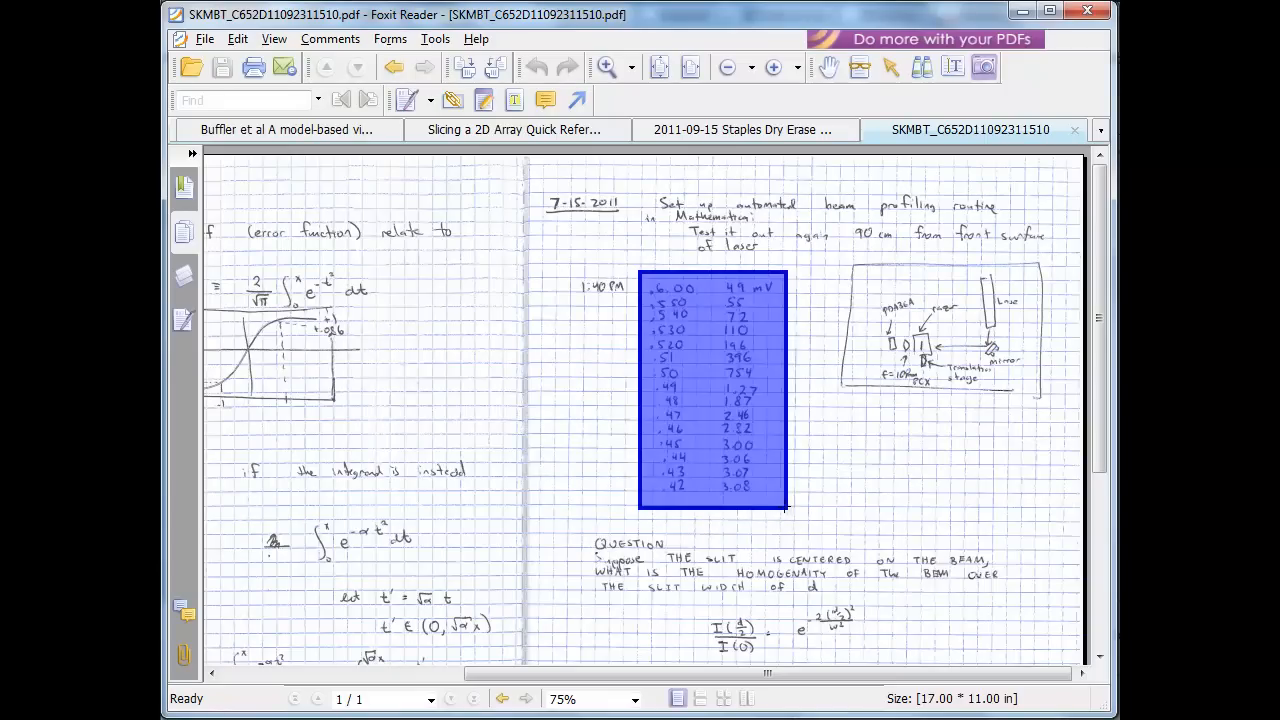
{"action": "key", "text": "alt+tab"}
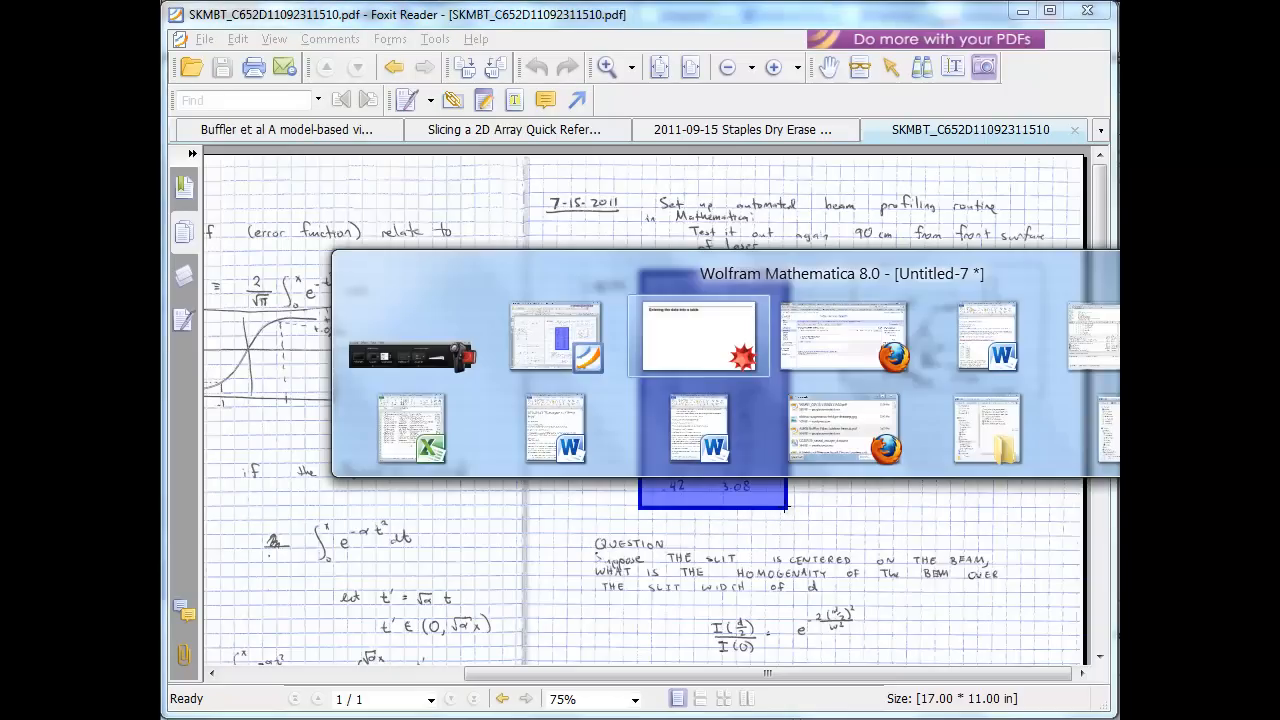
{"action": "left_click", "coordinate": [696, 334]}
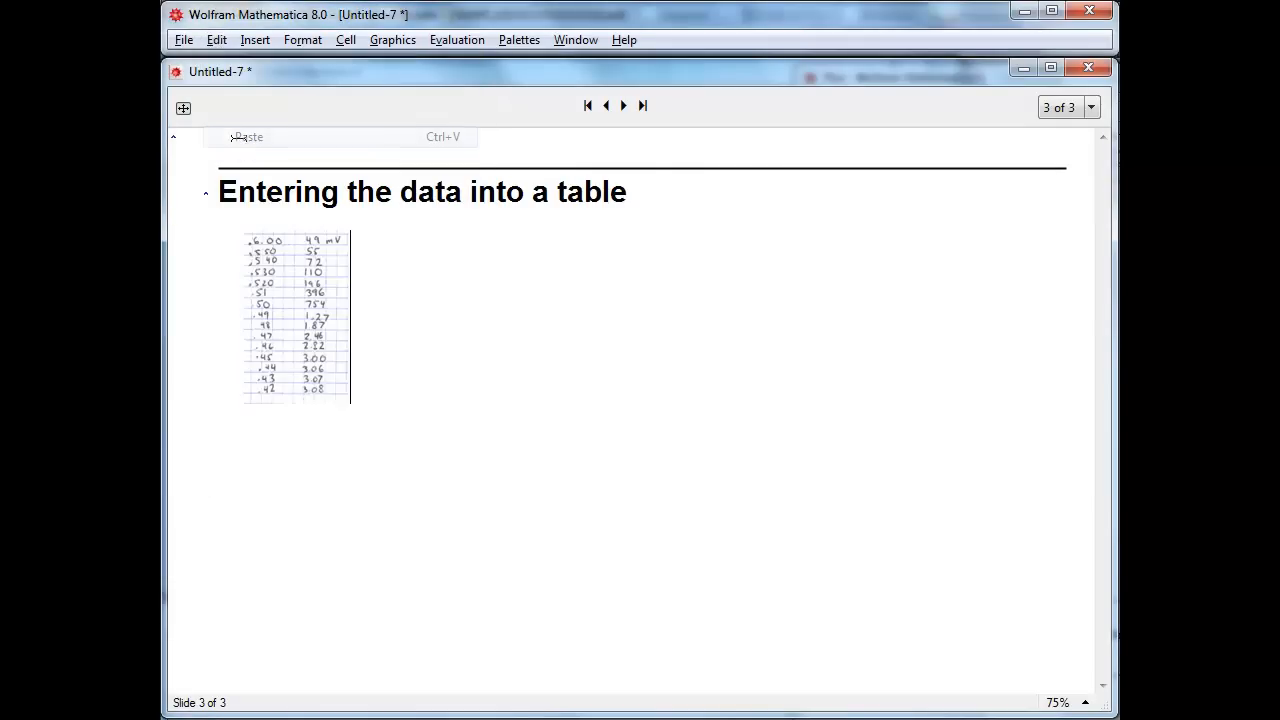
Select the pasted table image and enlarge it until the handwritten numbers are readable
{"action": "left_click", "coordinate": [296, 316]}
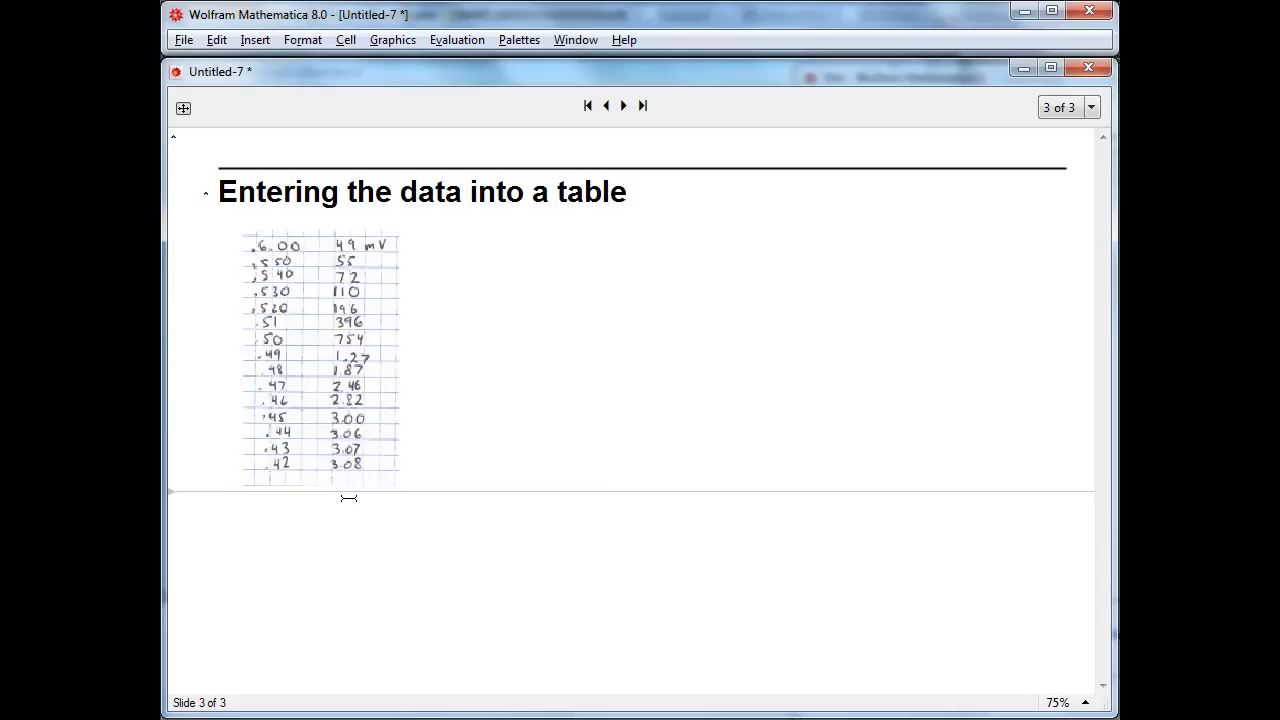
Enter a two-column grid of readings: 0.6 49, 0.55 55, 0.54 72
{"action": "type", "text": "0.6"}
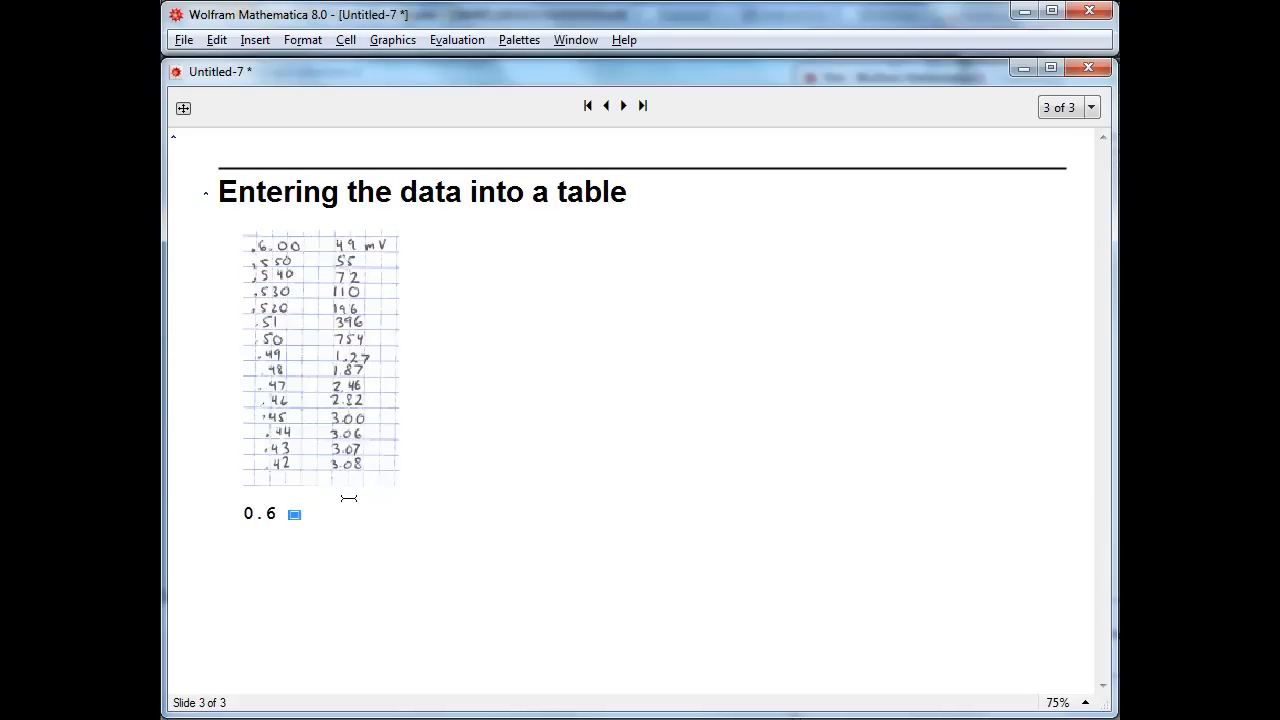
{"action": "type", "text": "49"}
{"action": "type", "text": "0"}
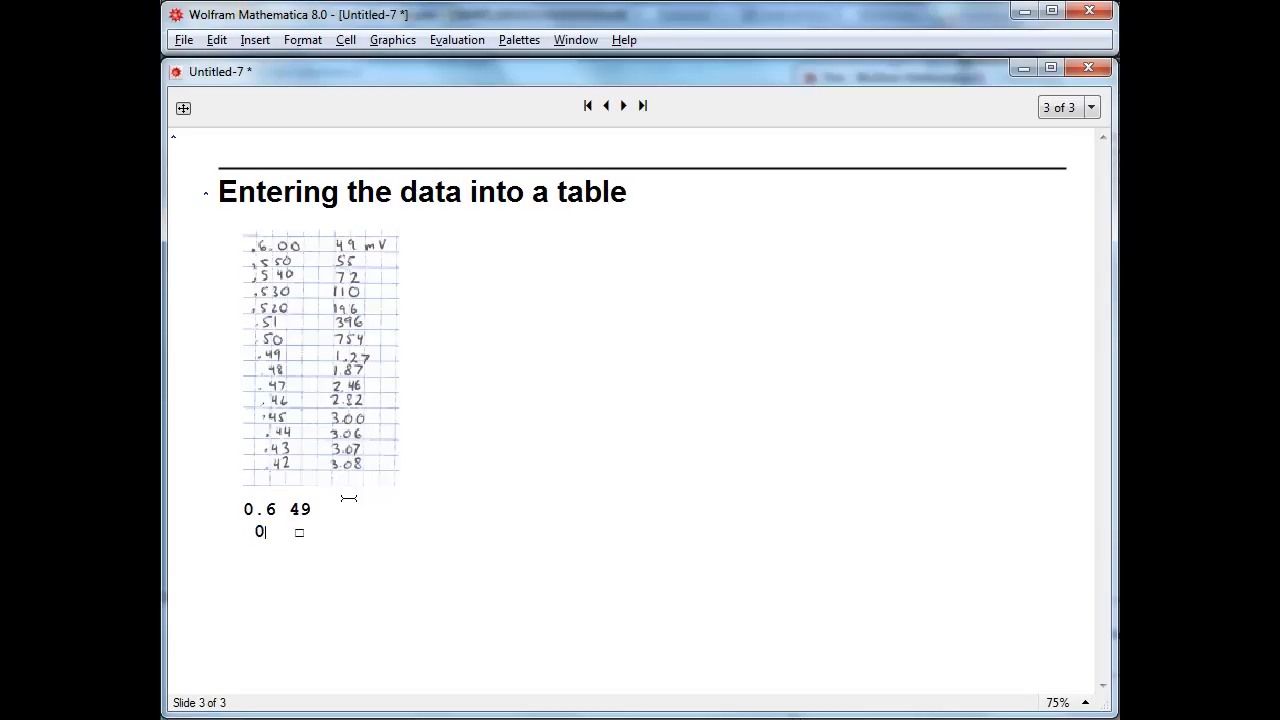
{"action": "type", "text": ".55"}
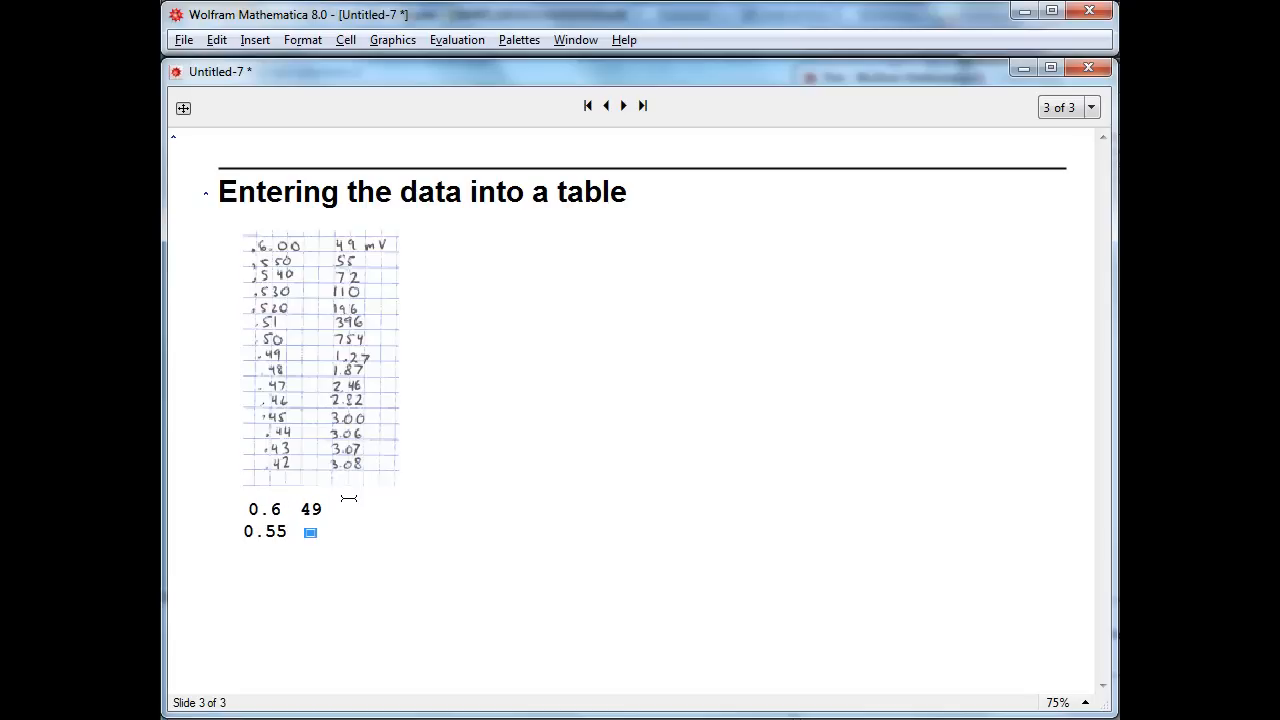
{"action": "type", "text": "55"}
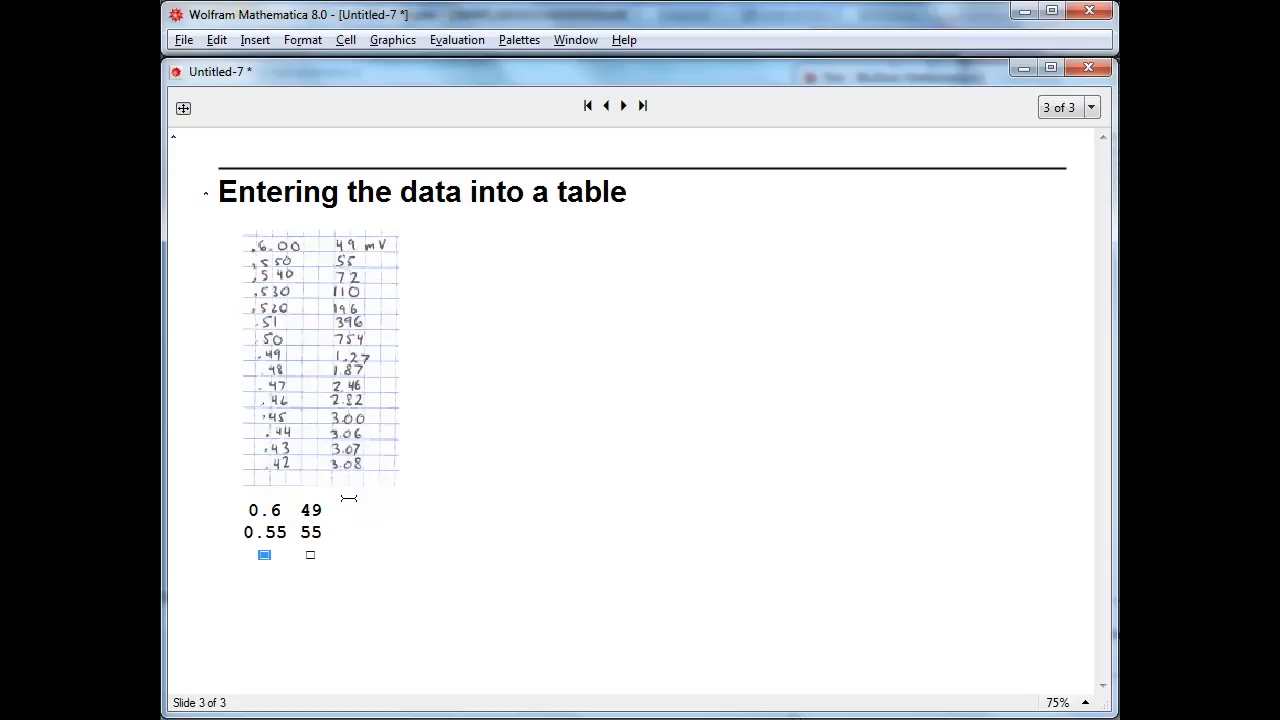
{"action": "type", "text": "0.5"}
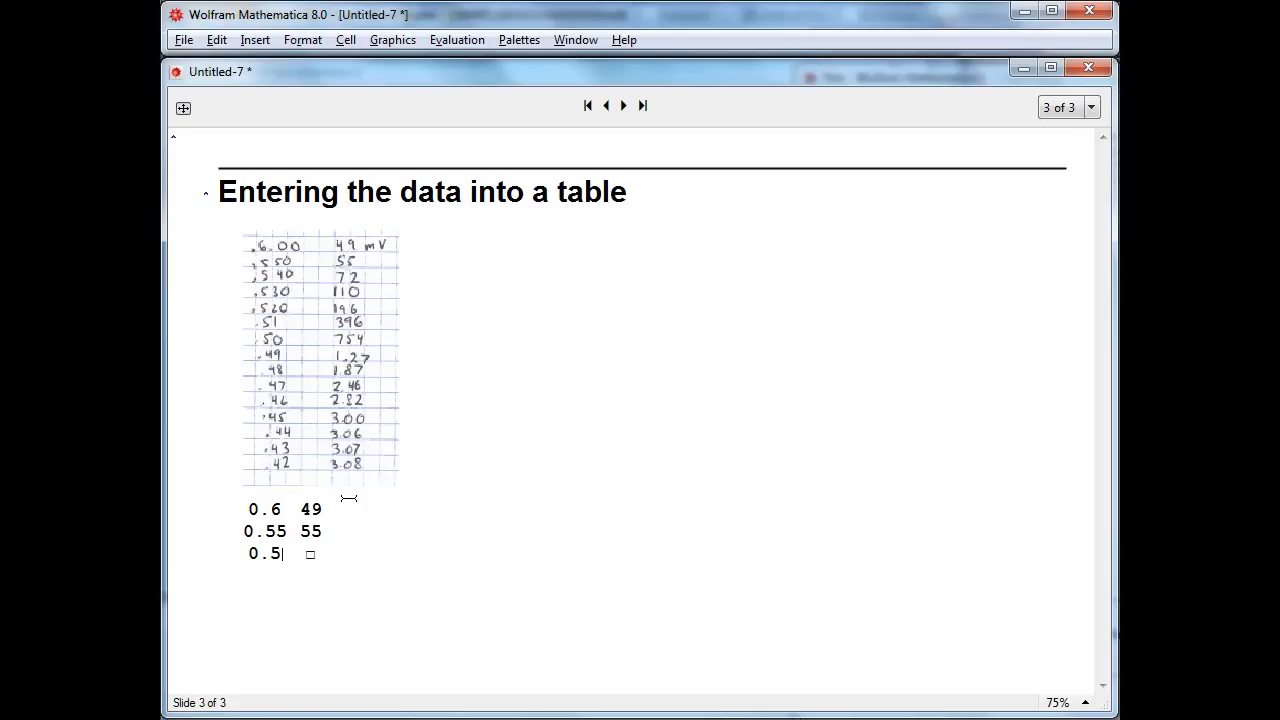
{"action": "type", "text": "4"}
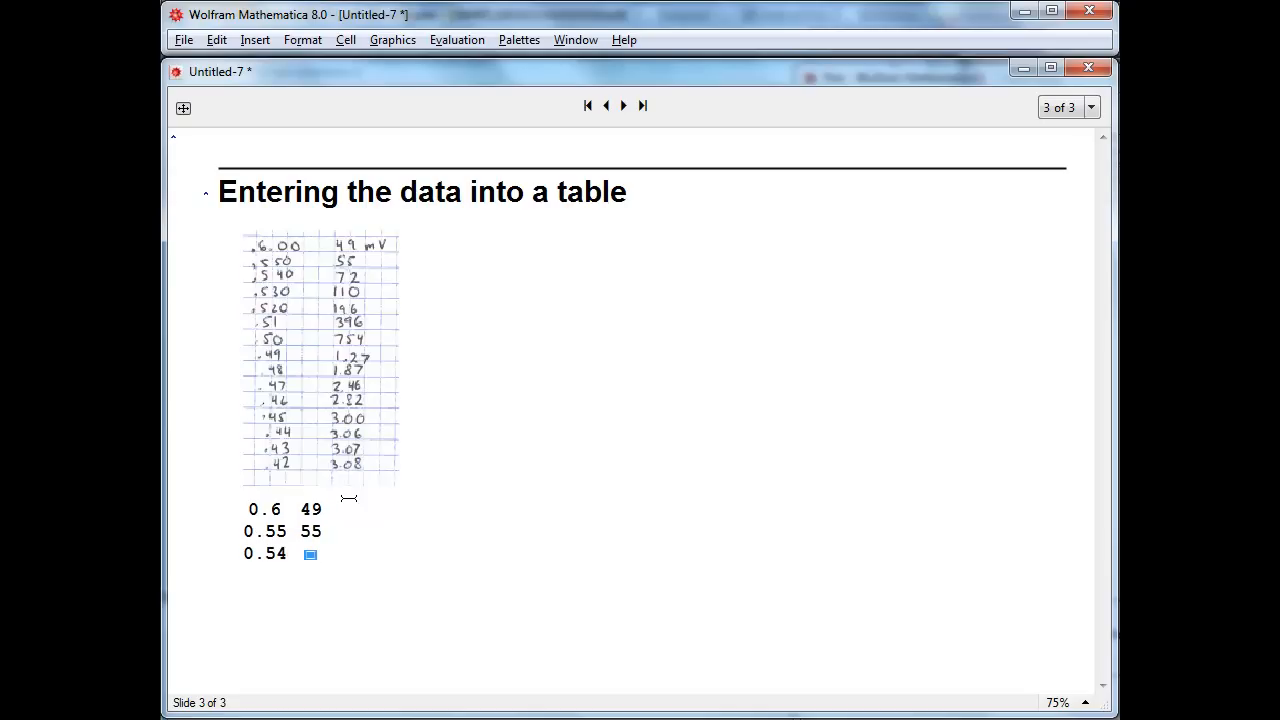
{"action": "type", "text": "72"}
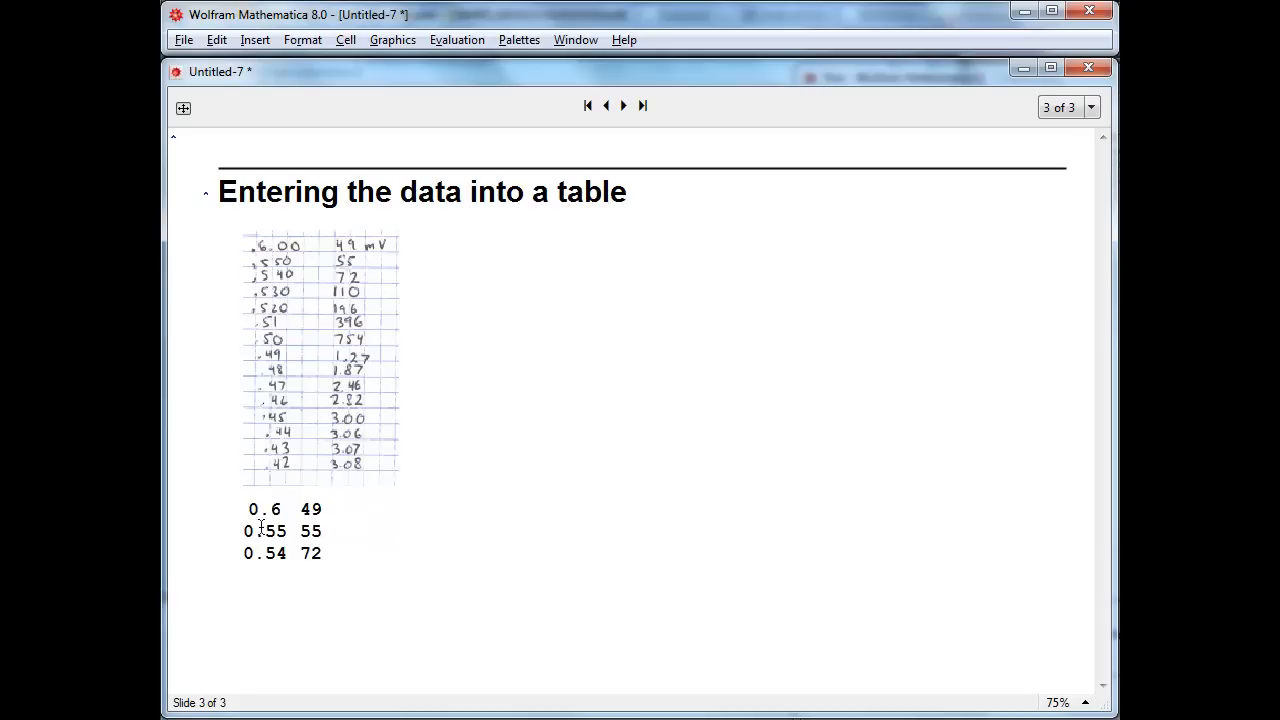
Assign the grid to the variable data and evaluate it to get {{0.6, 49}, {0.55, 55}, {0.54, 72}}
{"action": "type", "text": "data ="}
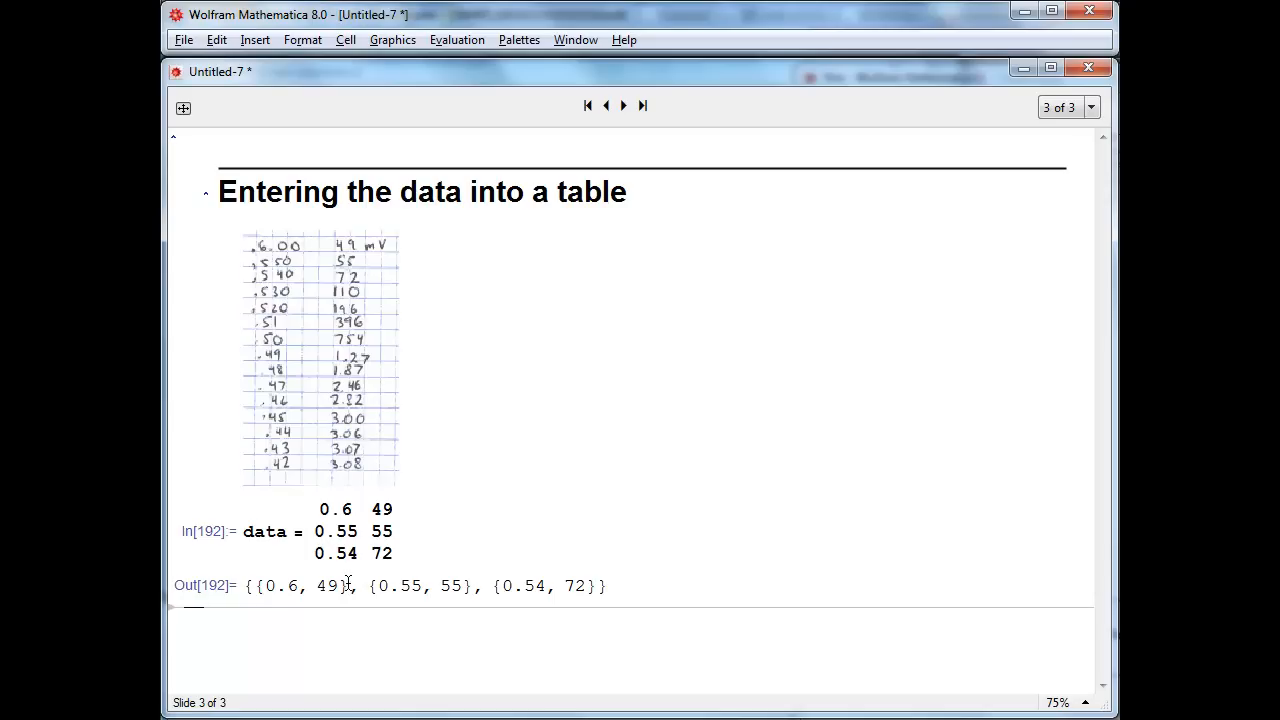
{"action": "mouse_move", "coordinate": [520, 518]}
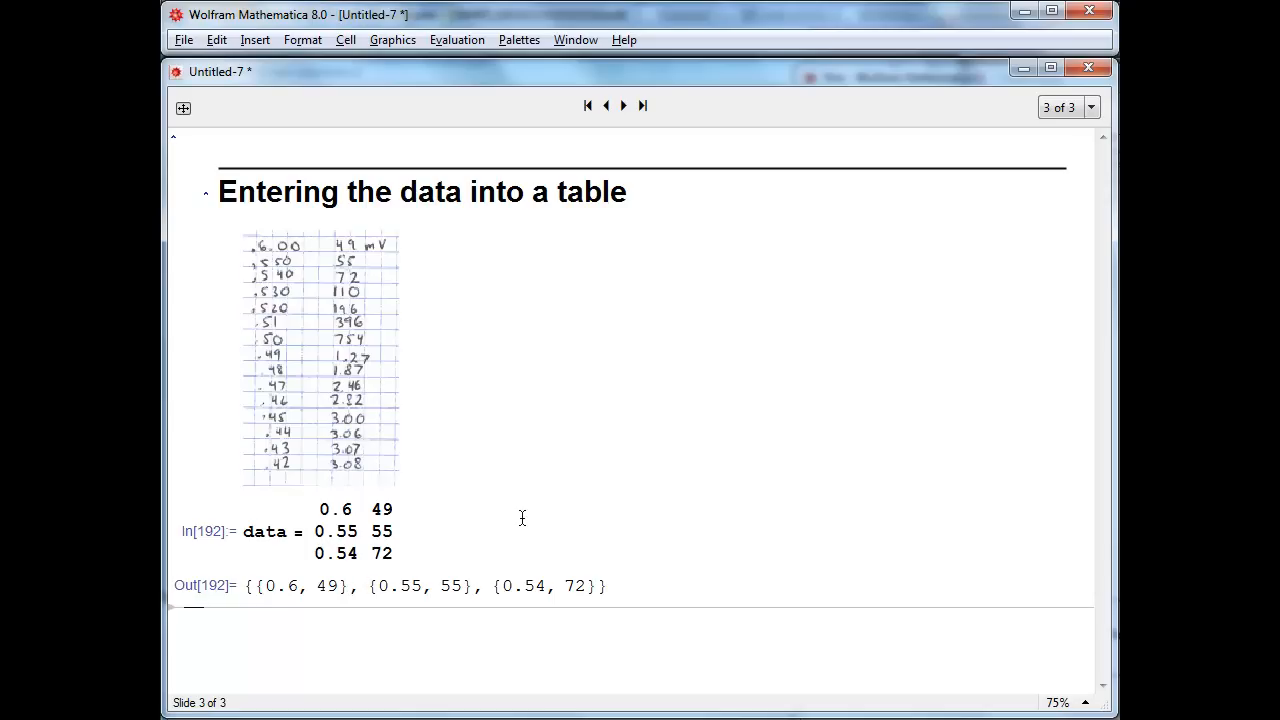
{"action": "mouse_move", "coordinate": [596, 600]}
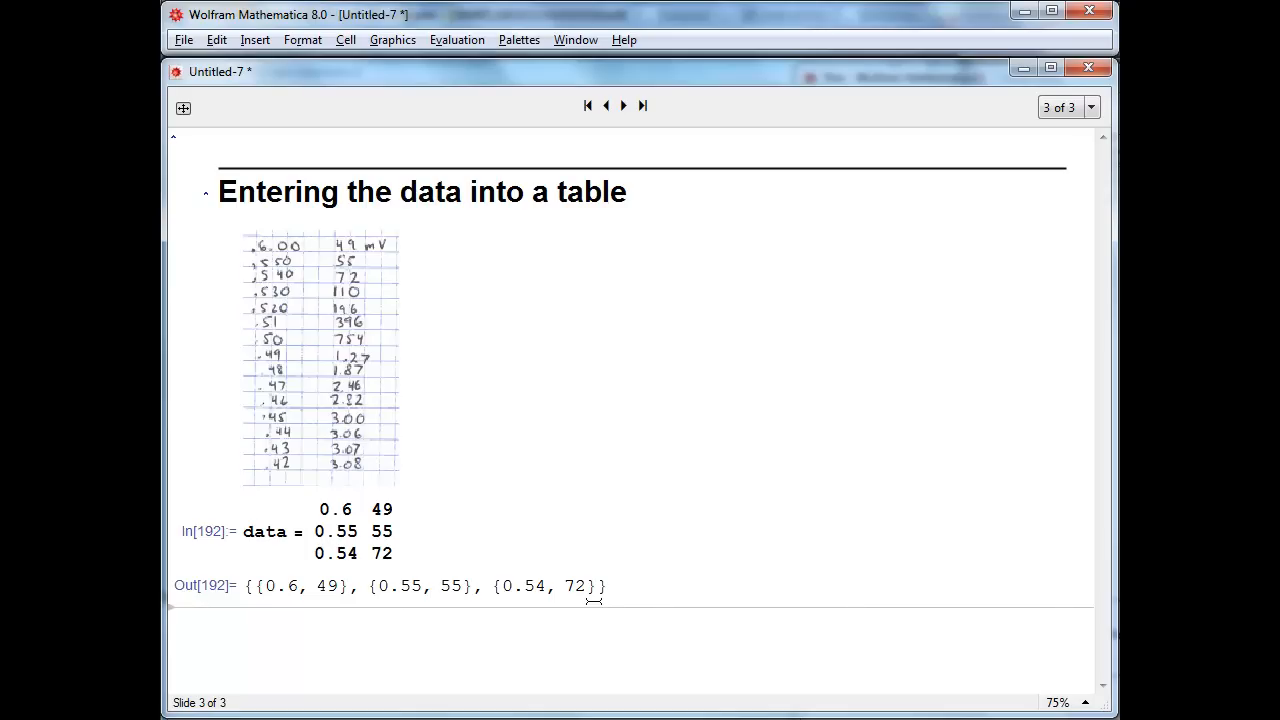
Evaluate ListPlot[data] to produce a scatter plot of the readings
{"action": "type", "text": "List"}
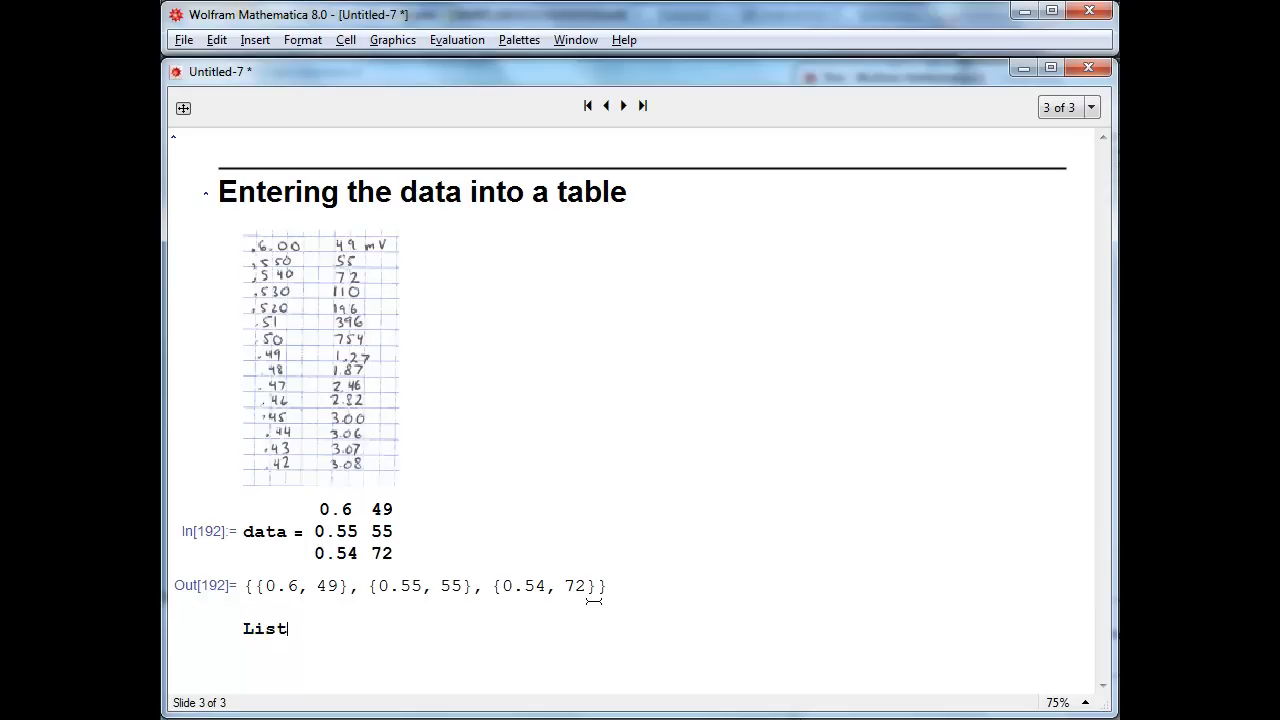
{"action": "type", "text": "Plot["}
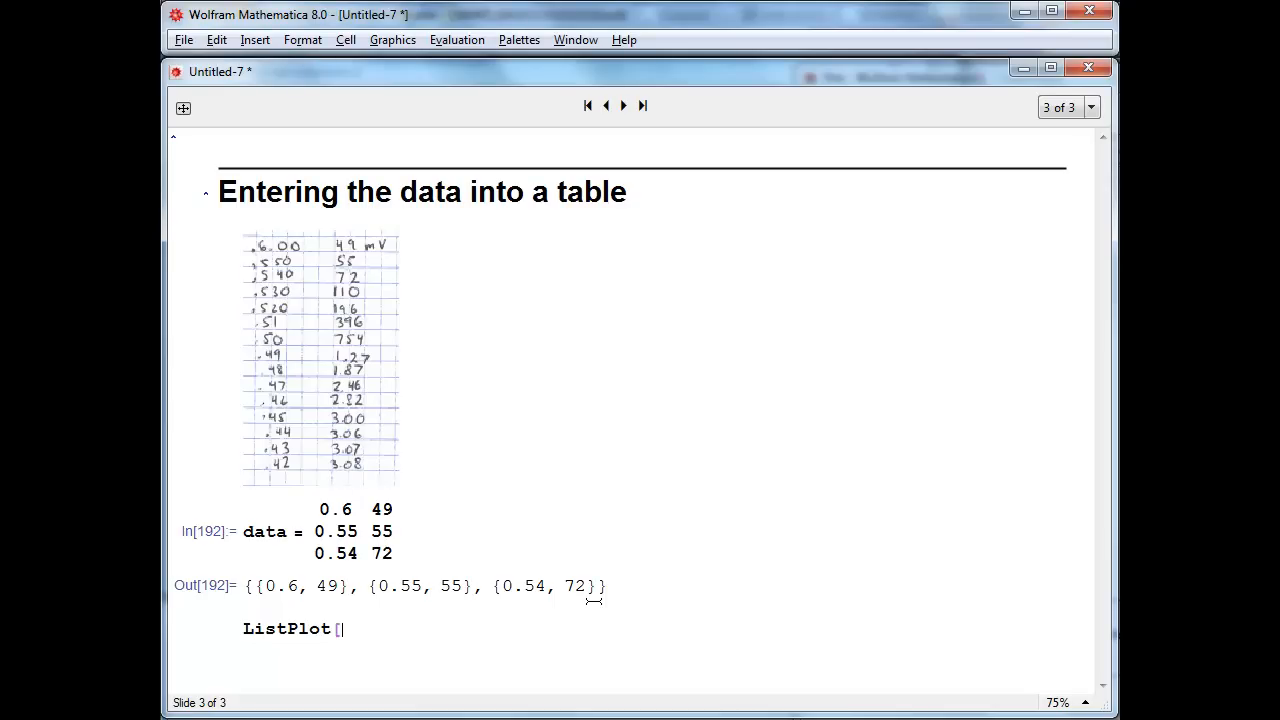
{"action": "type", "text": "data]"}
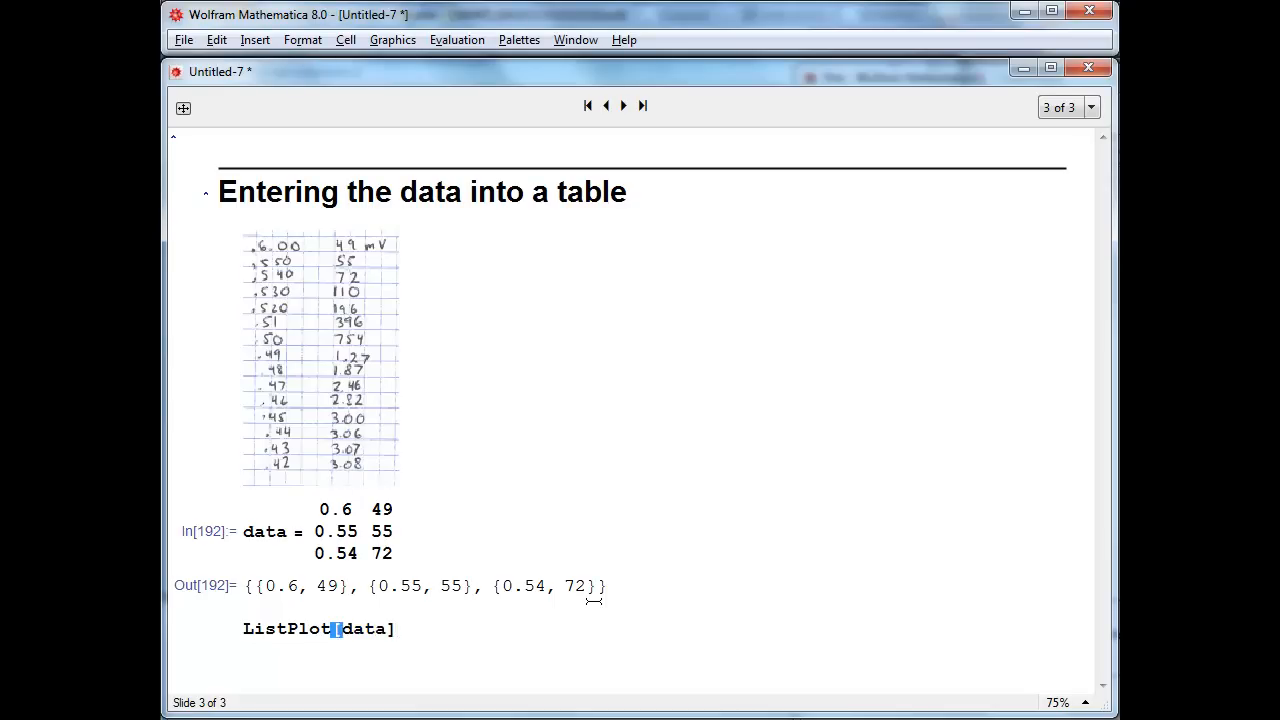
{"action": "key", "text": "shift+Return"}
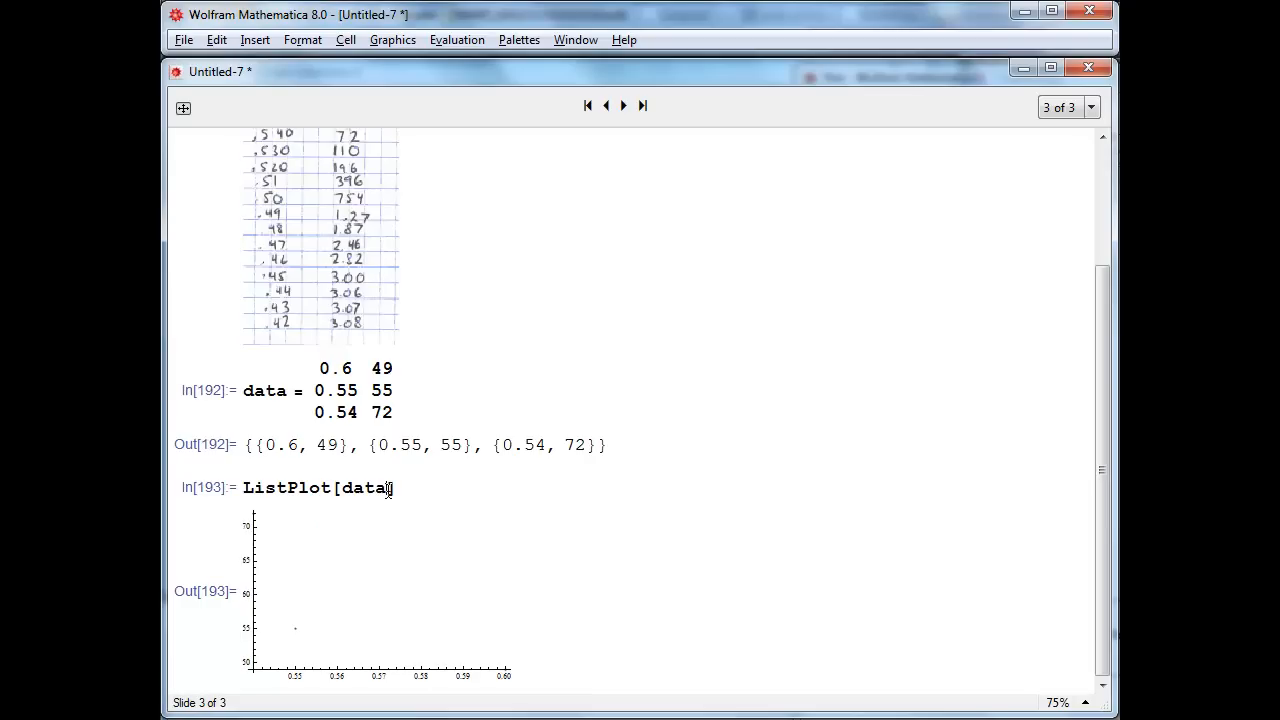
Extend the command to ListPlot[data, Joined -> True]
{"action": "type", "text": ", Joined"}
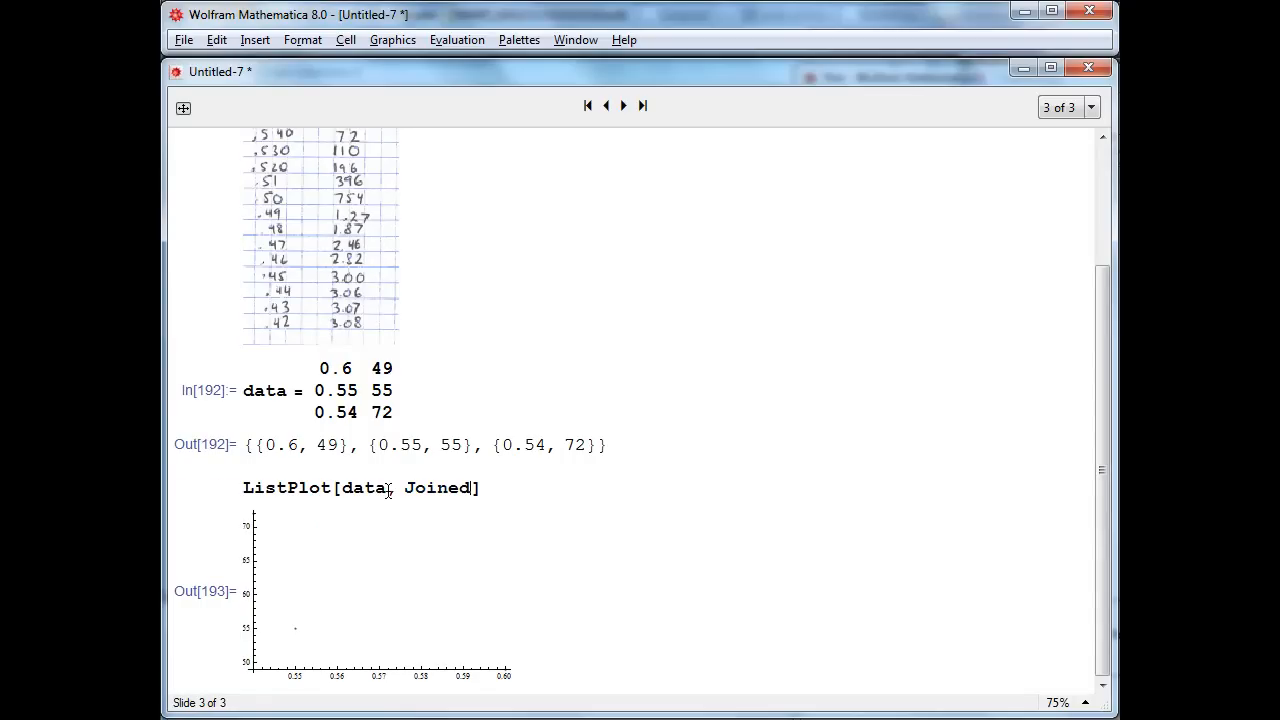
{"action": "type", "text": "->"}
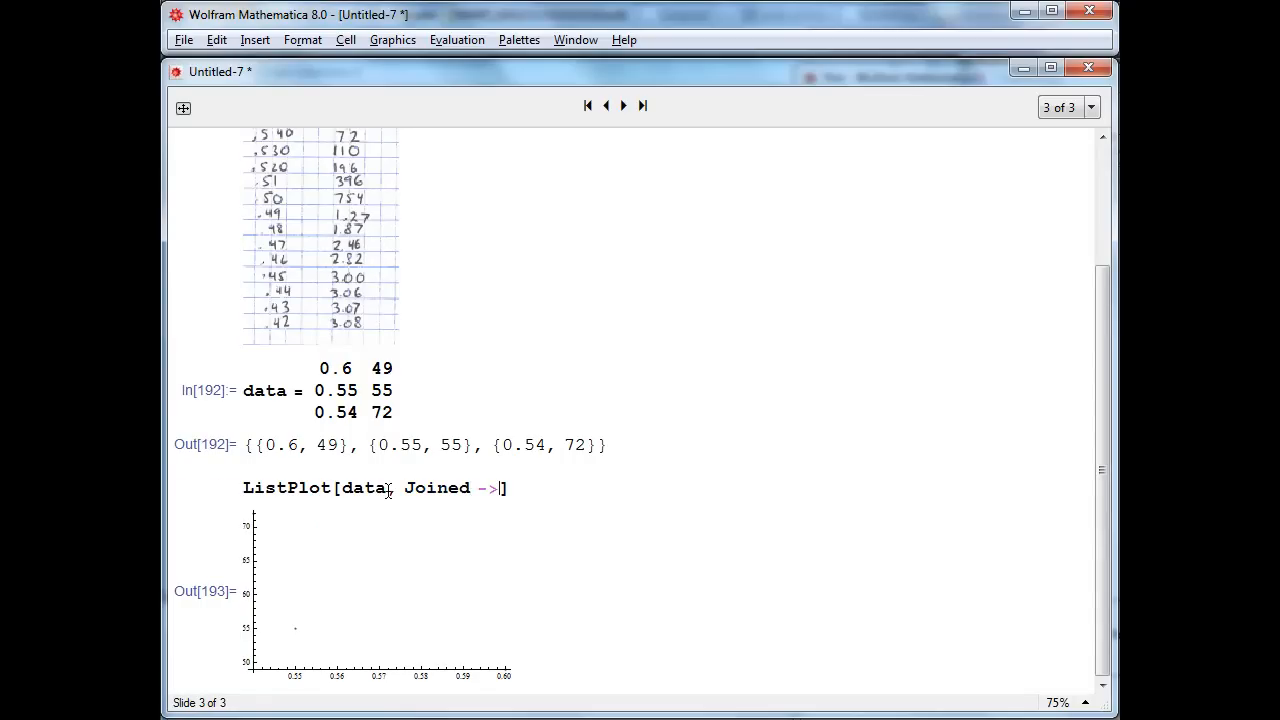
{"action": "type", "text": "True"}
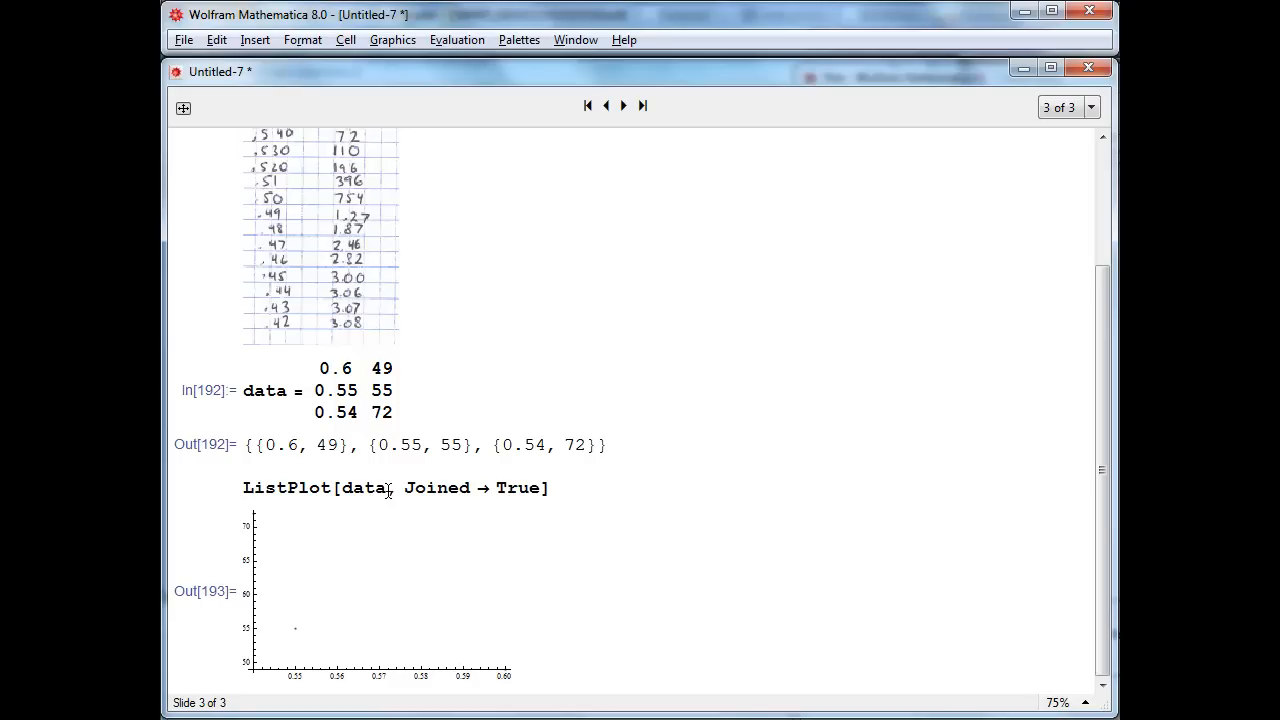